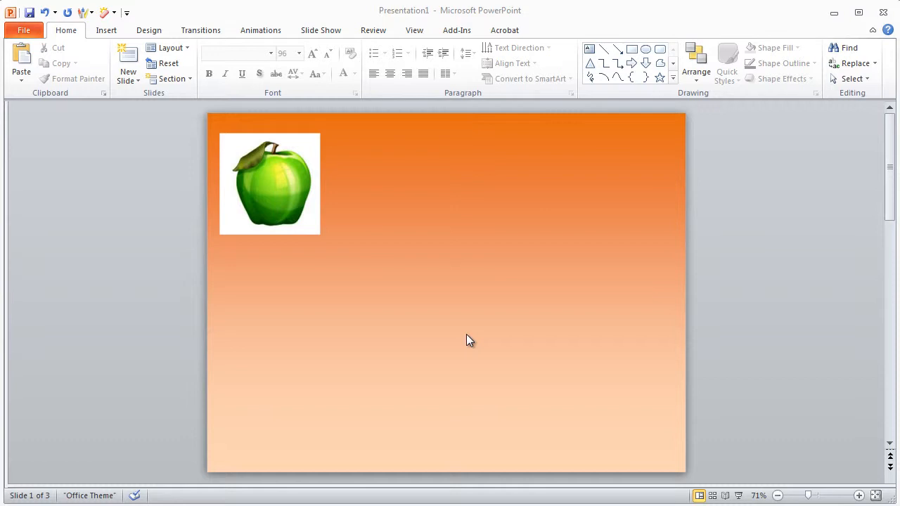
mouse_move(460, 307)
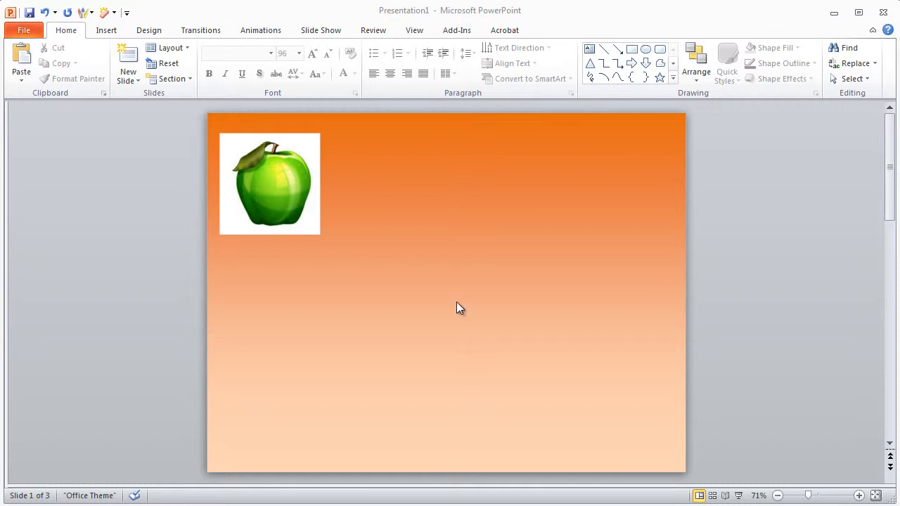
mouse_move(310, 223)
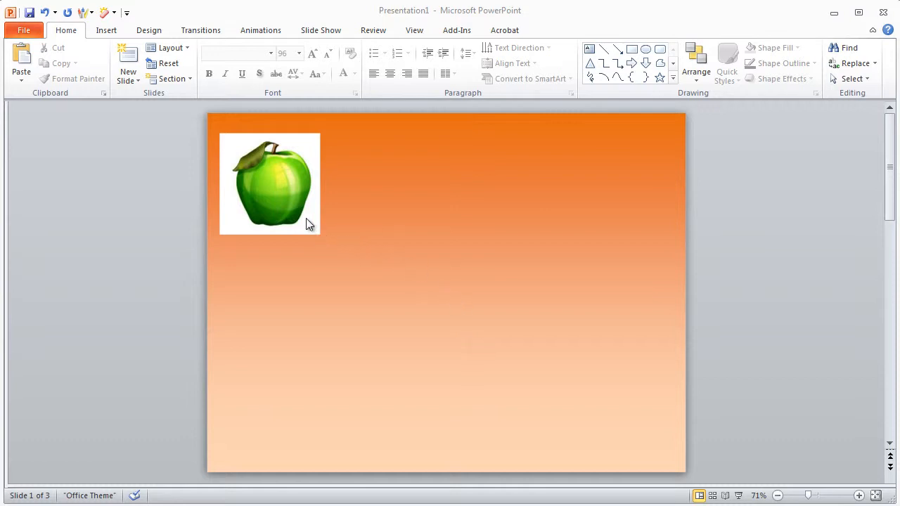
mouse_move(295, 222)
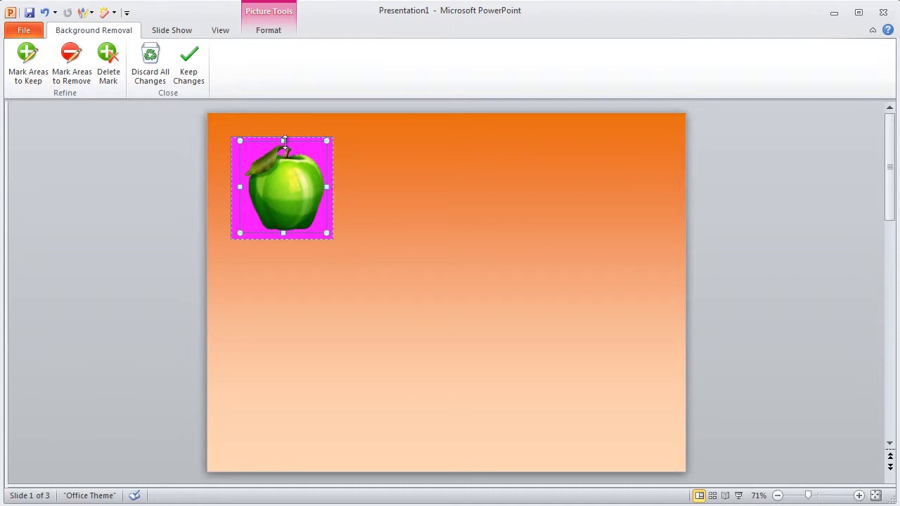
mouse_move(315, 251)
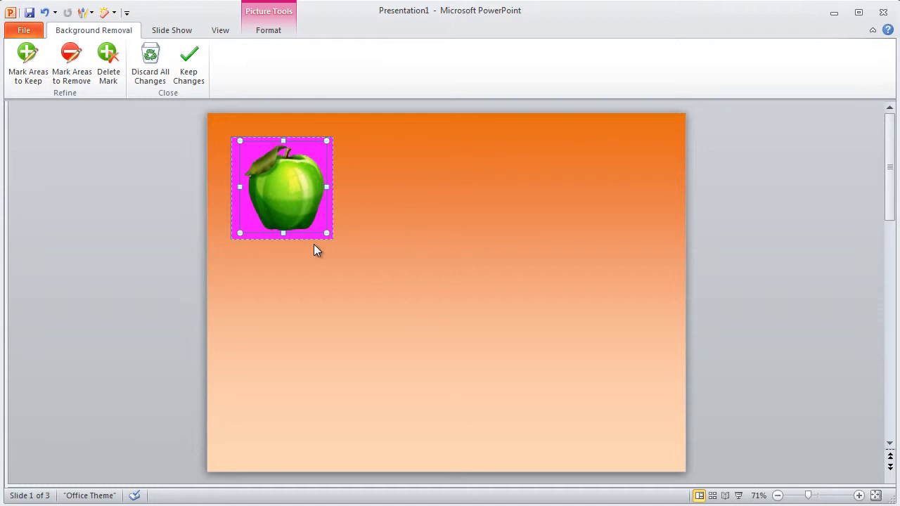
mouse_move(338, 161)
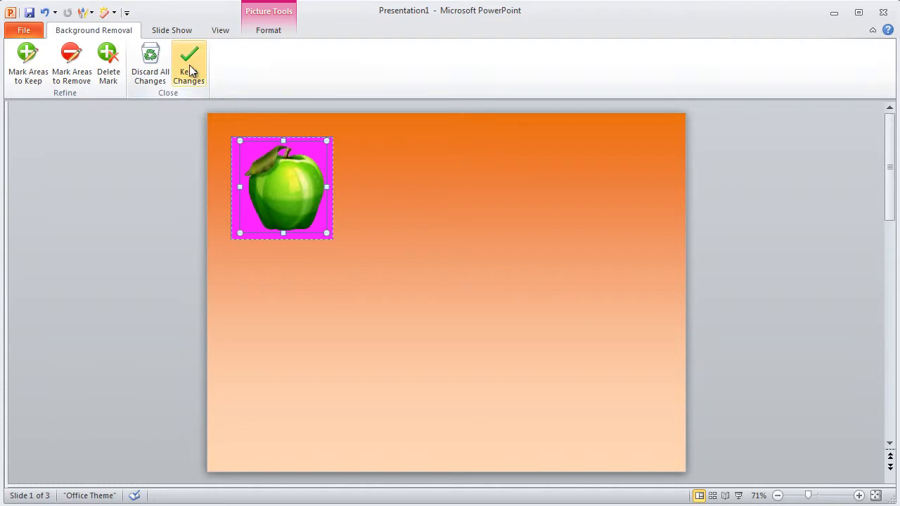
Keep the apple's background removal and shrink the apple into the slide's top-left corner.
left_click(189, 63)
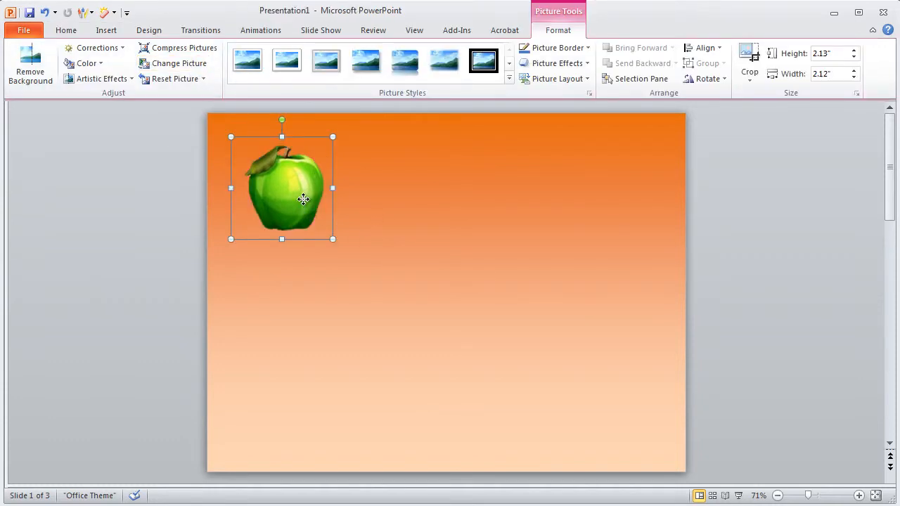
left_click_drag(302, 199, 354, 224)
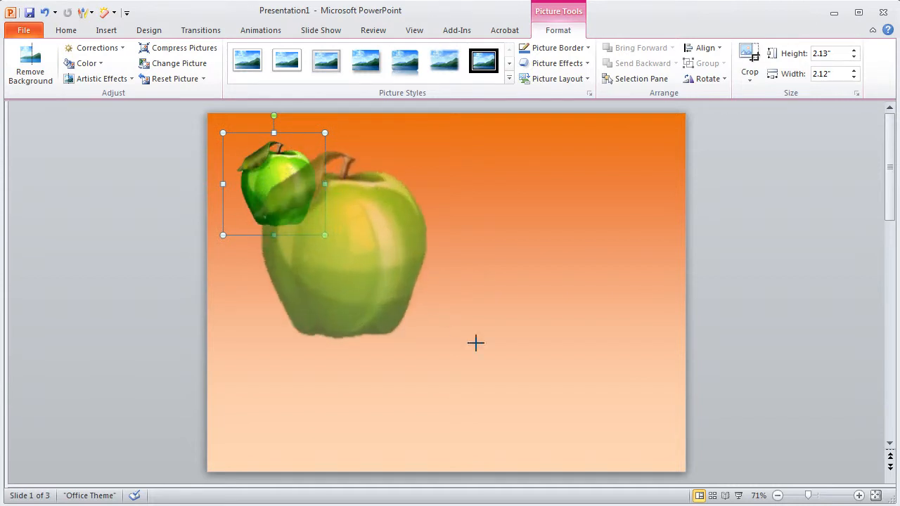
left_click_drag(324, 235, 498, 410)
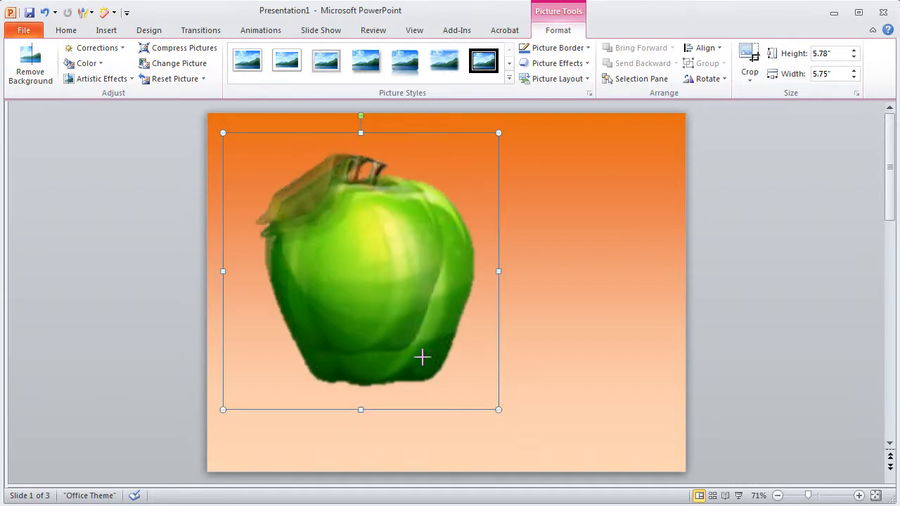
left_click_drag(500, 410, 311, 216)
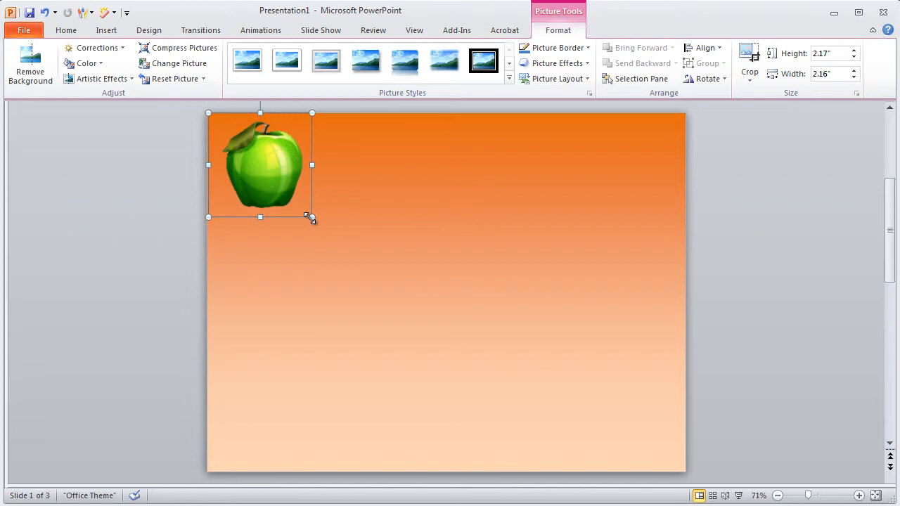
left_click_drag(311, 216, 296, 201)
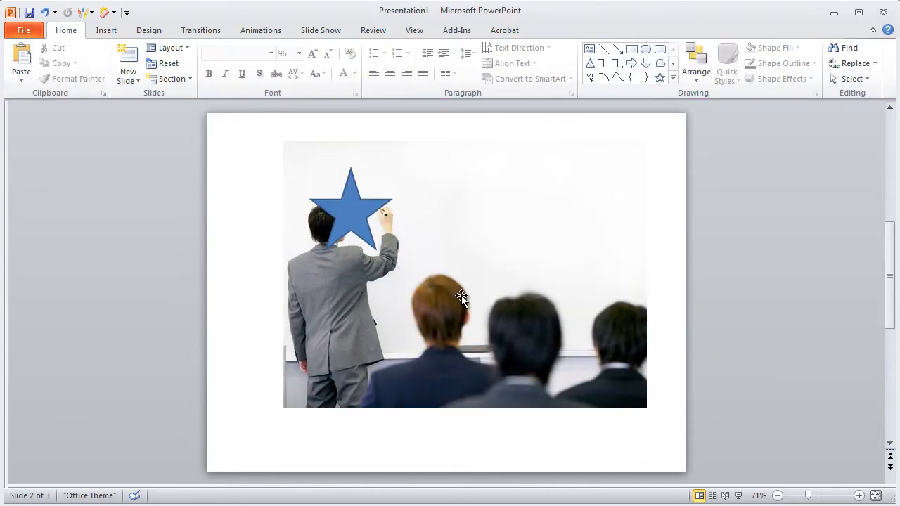
mouse_move(432, 320)
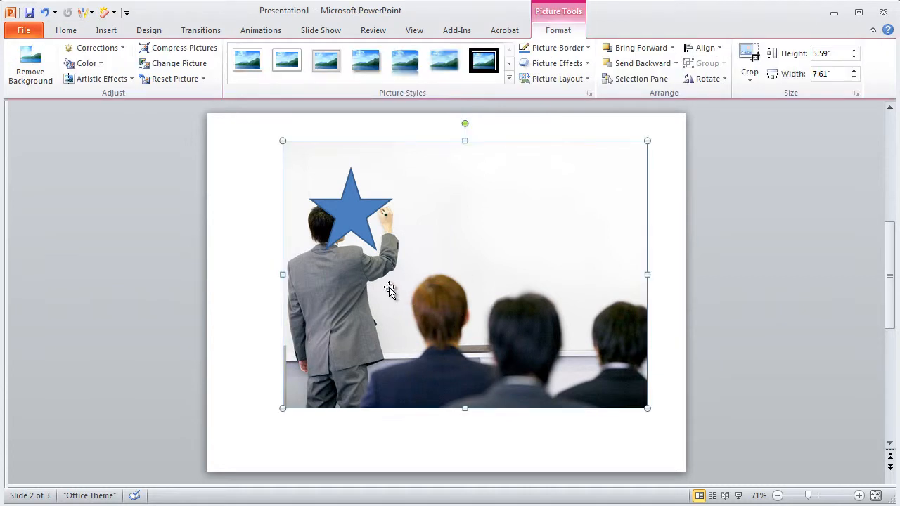
mouse_move(424, 240)
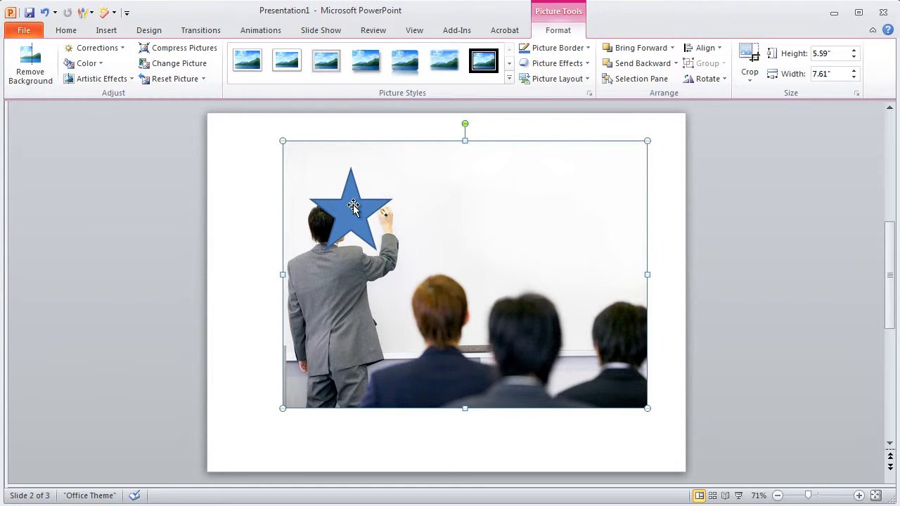
left_click(350, 204)
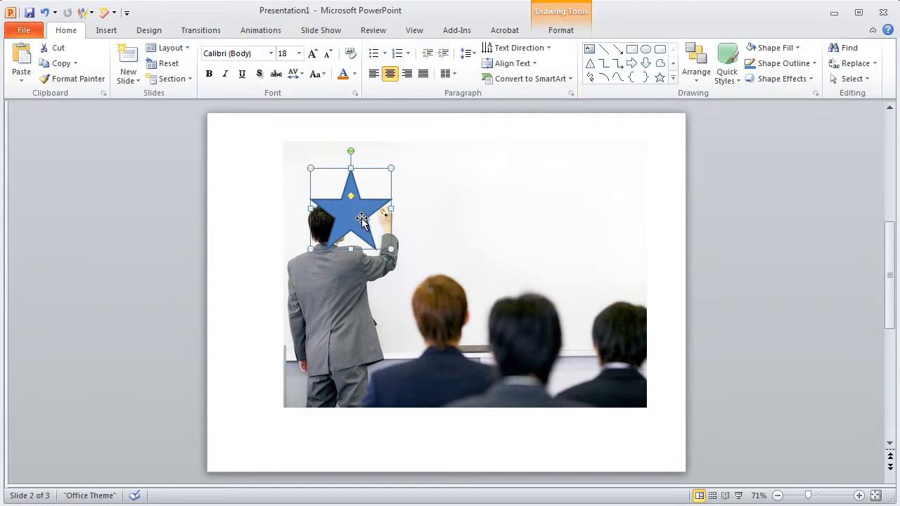
mouse_move(429, 271)
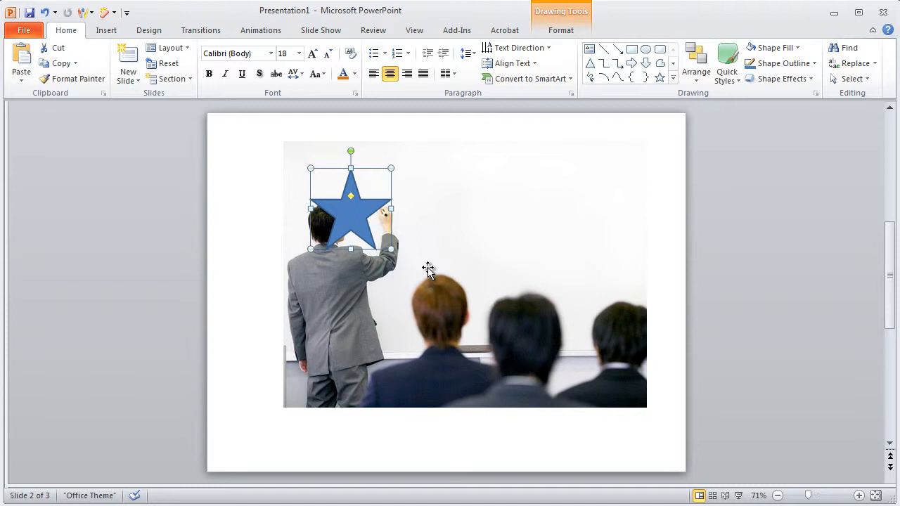
mouse_move(435, 279)
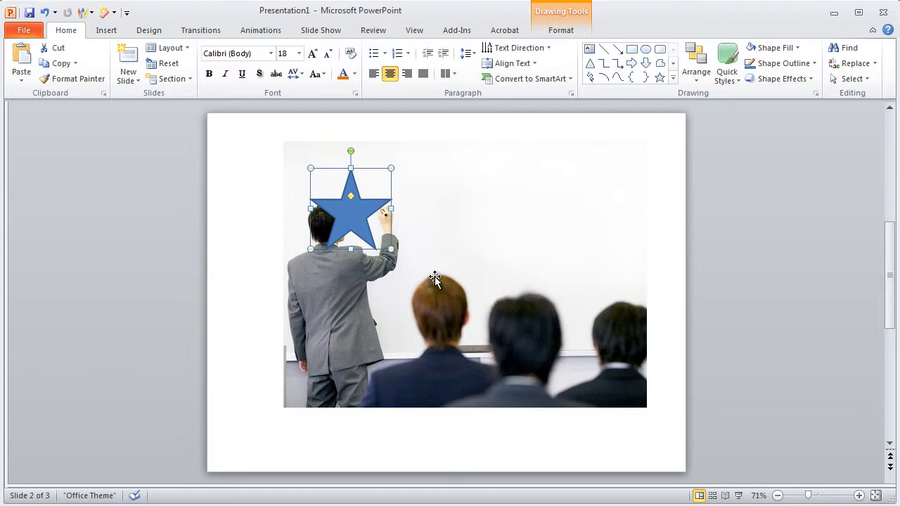
mouse_move(430, 272)
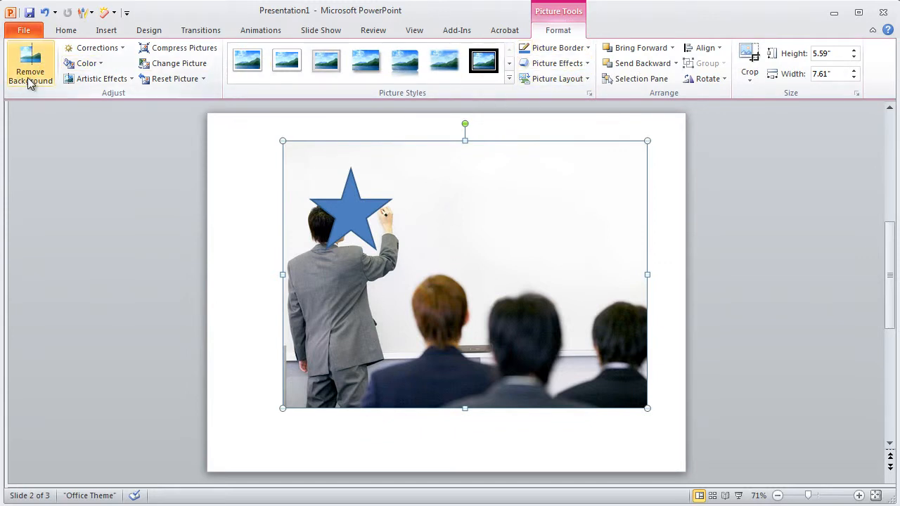
Start Remove Background on the presenter photo and fit the marquee around the standing man.
left_click(29, 67)
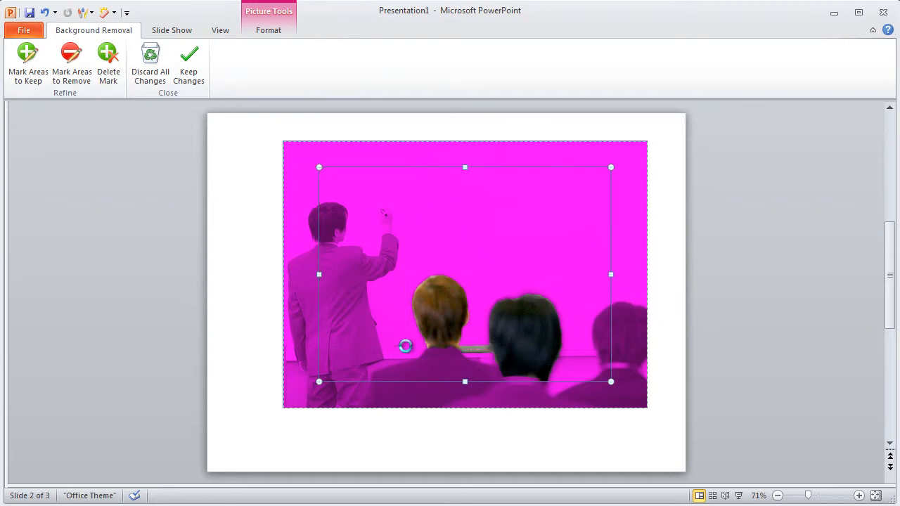
left_click_drag(611, 274, 406, 256)
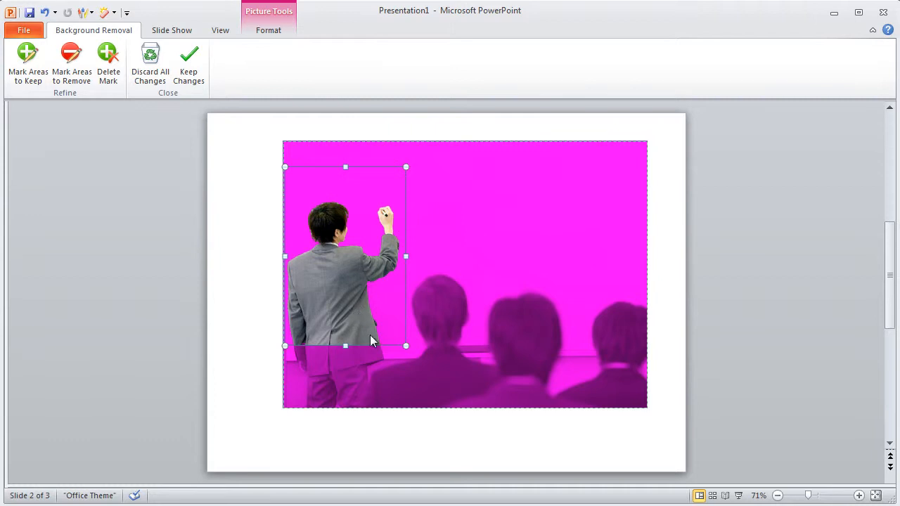
mouse_move(348, 257)
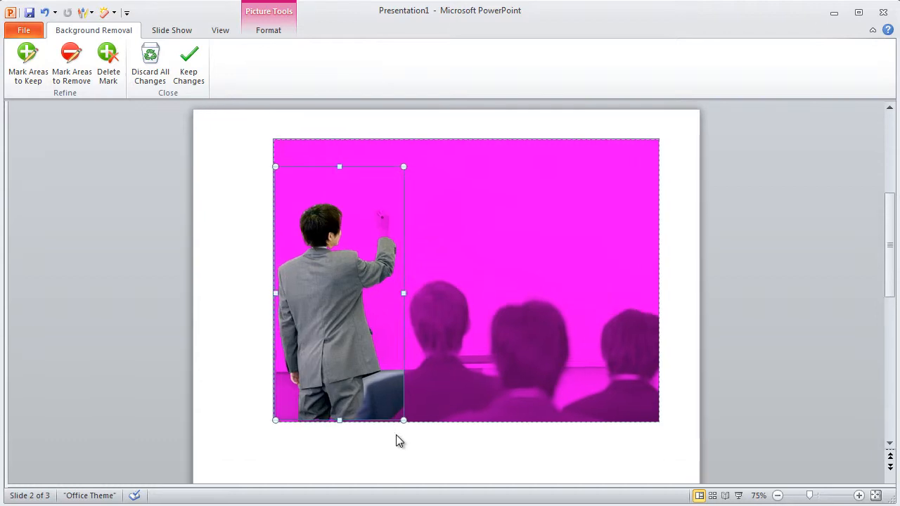
Draw a removal mark across the chair and audience patch beside the presenter's legs.
left_click(859, 496)
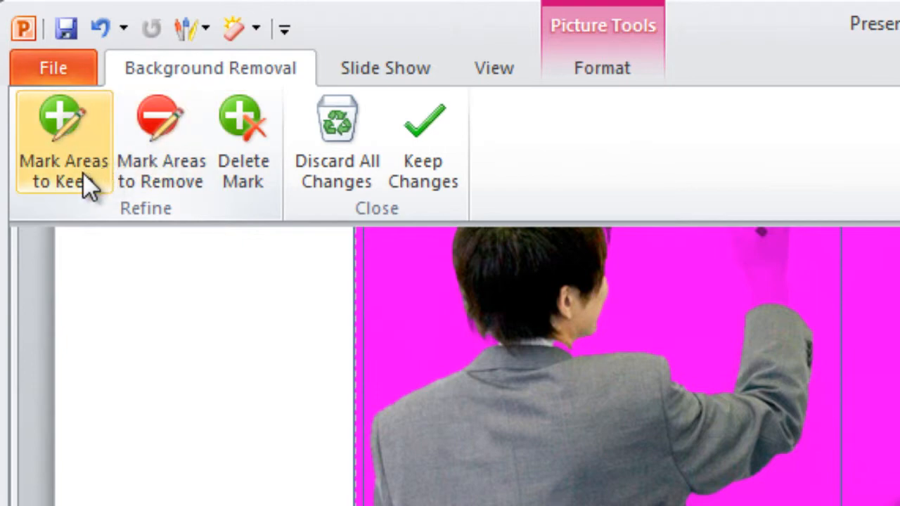
mouse_move(162, 141)
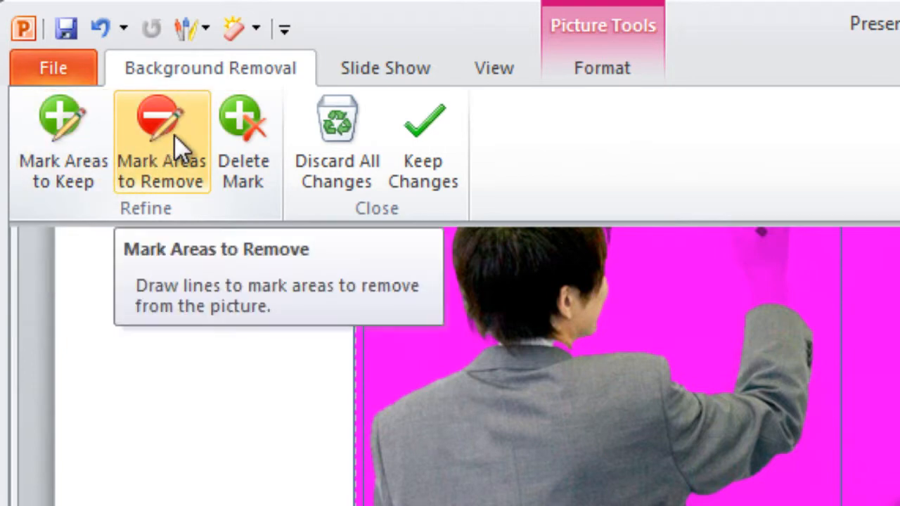
mouse_move(500, 391)
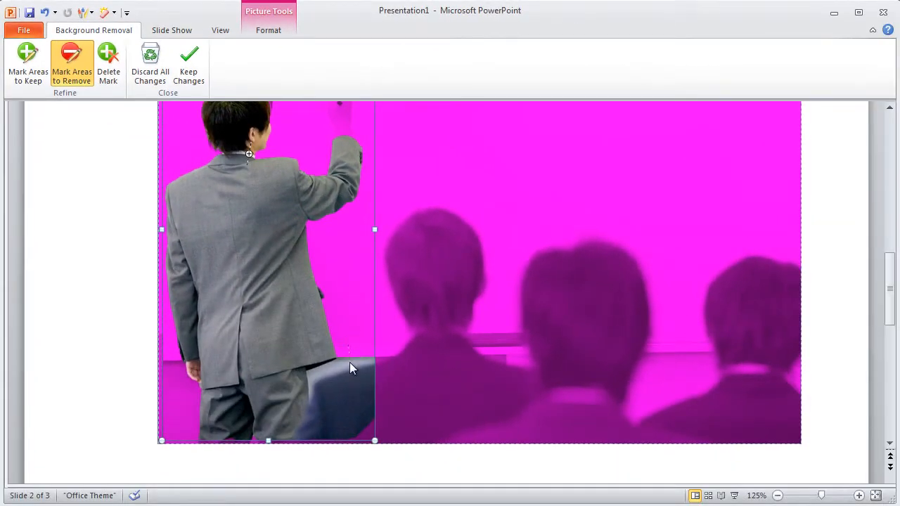
left_click_drag(348, 349, 358, 425)
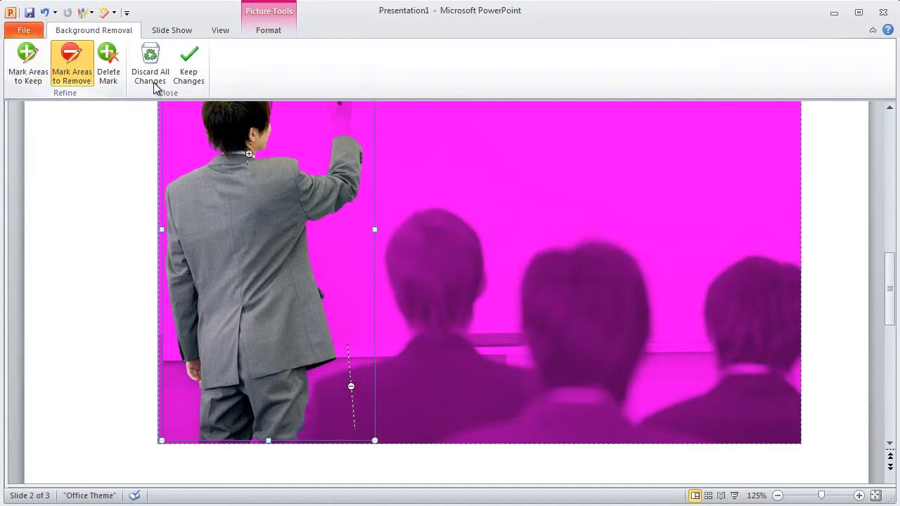
mouse_move(314, 281)
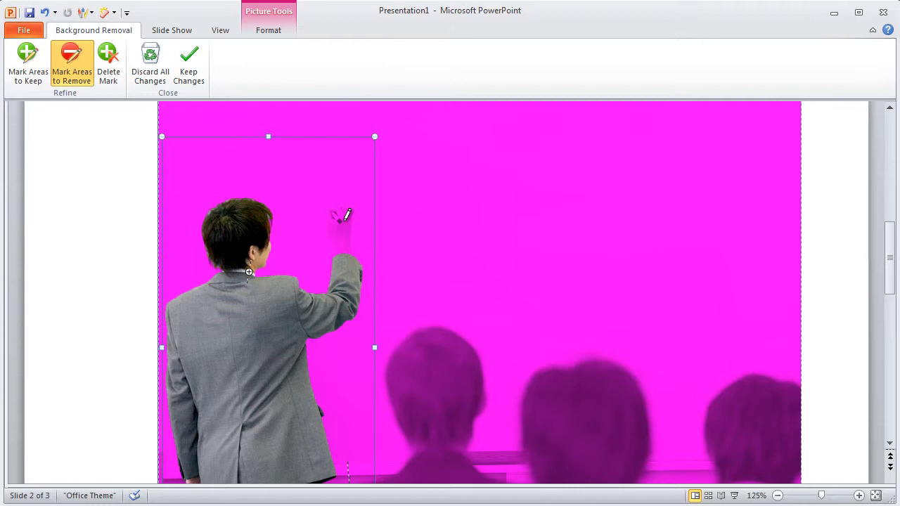
mouse_move(28, 63)
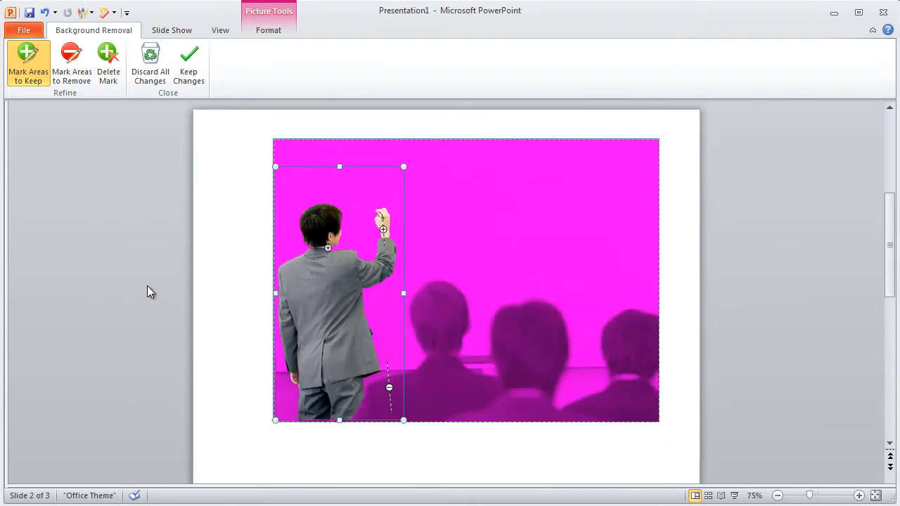
Keep the changes, reselect the presenter photo, revisit Remove Background, and keep changes again.
left_click(189, 63)
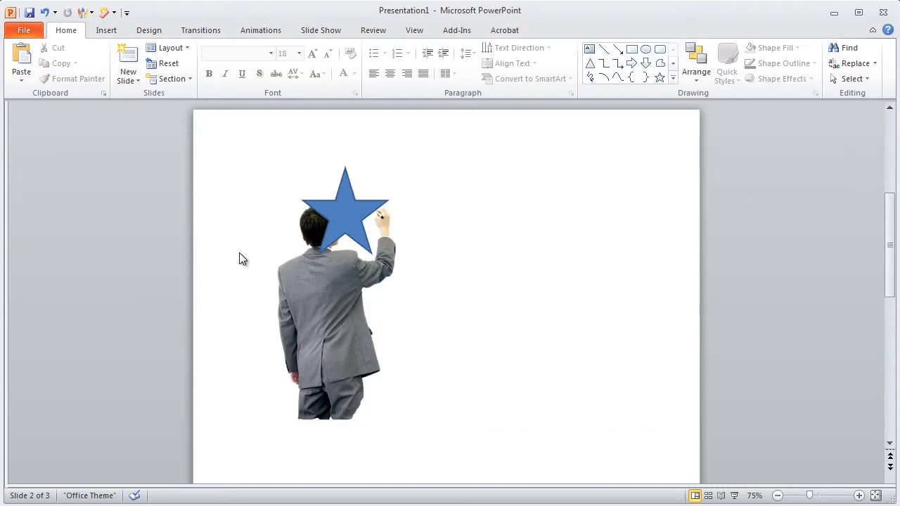
mouse_move(351, 365)
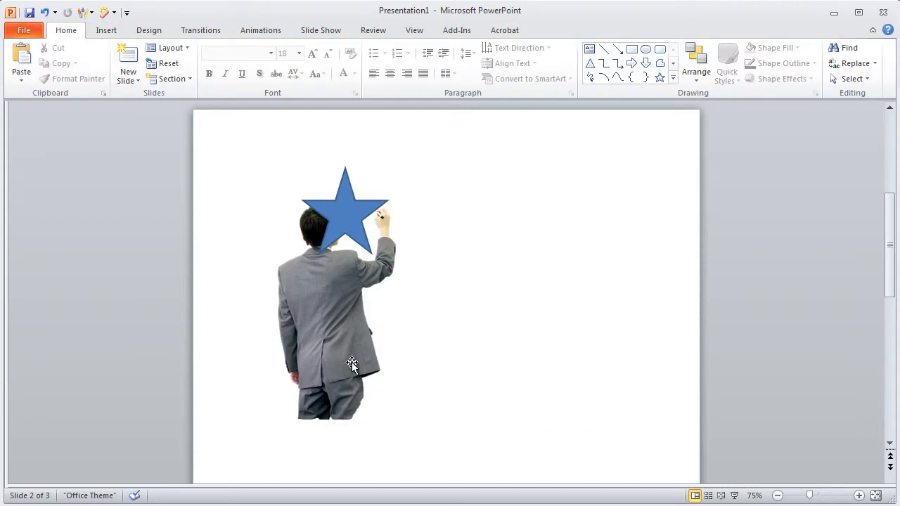
left_click(352, 366)
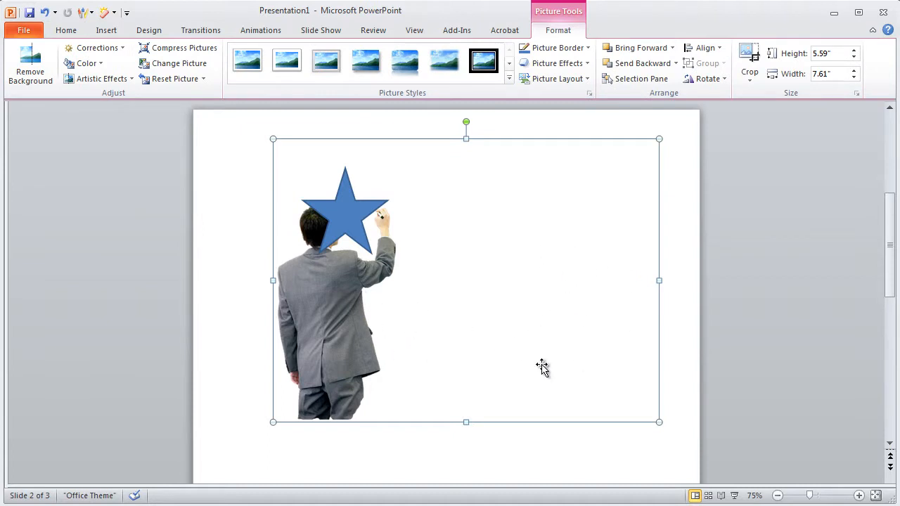
mouse_move(388, 292)
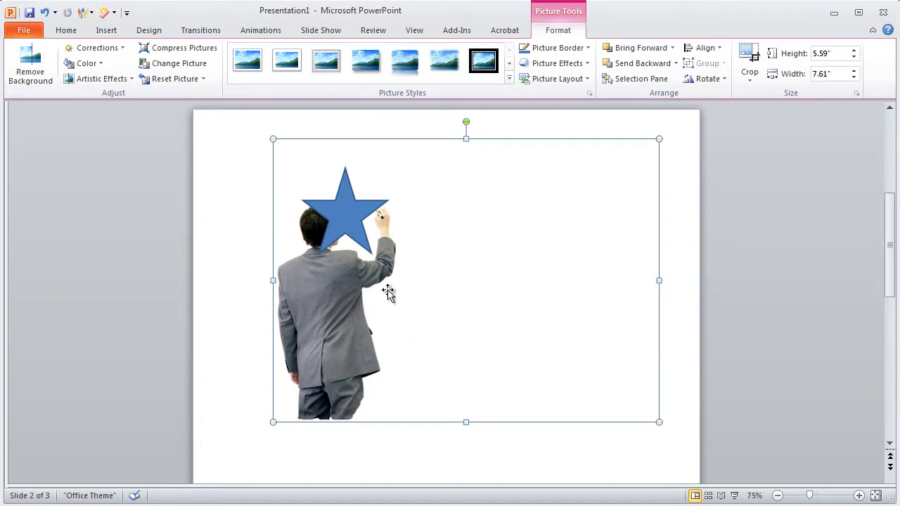
mouse_move(455, 320)
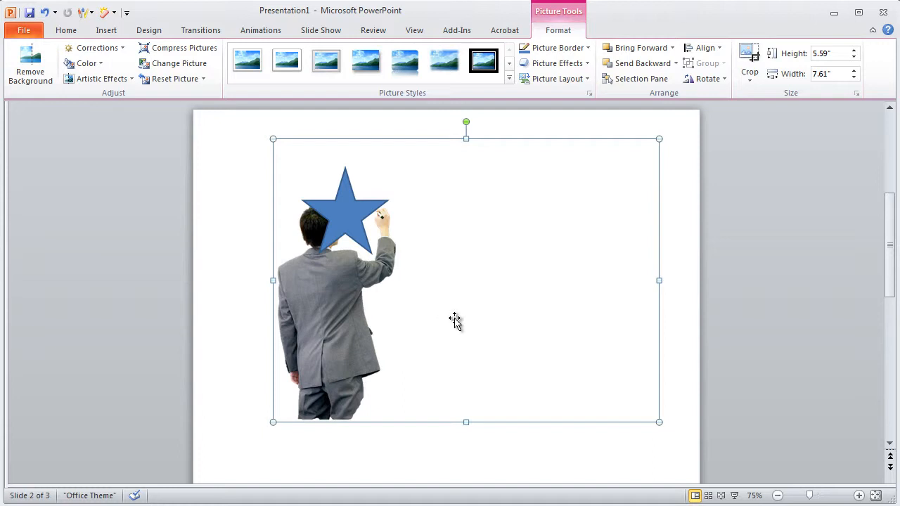
mouse_move(31, 63)
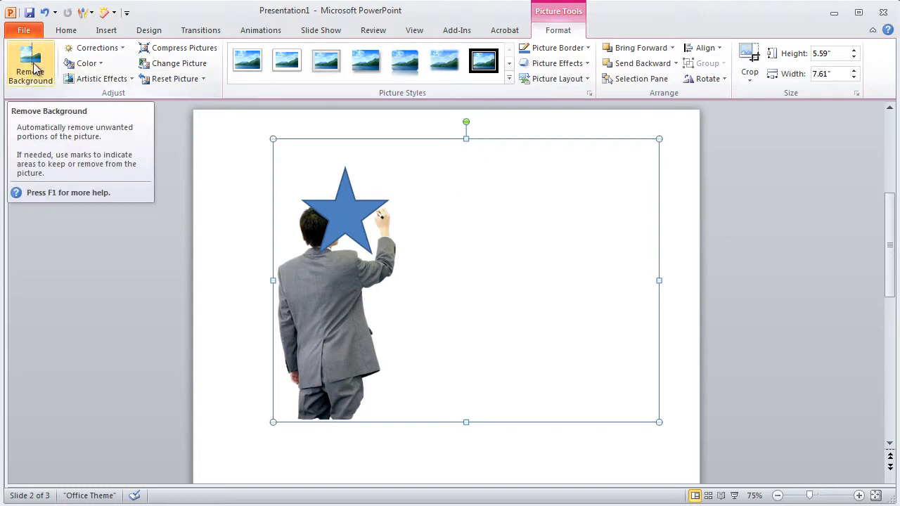
left_click(30, 63)
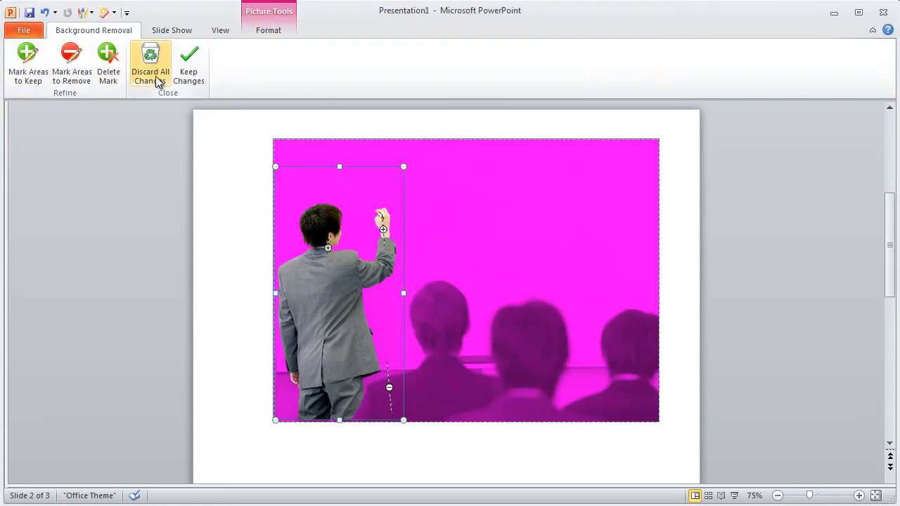
left_click(150, 64)
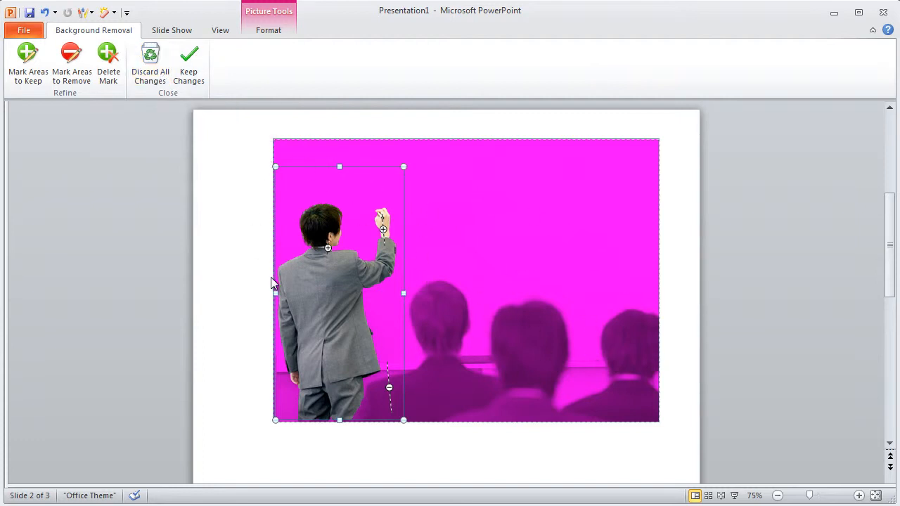
mouse_move(359, 369)
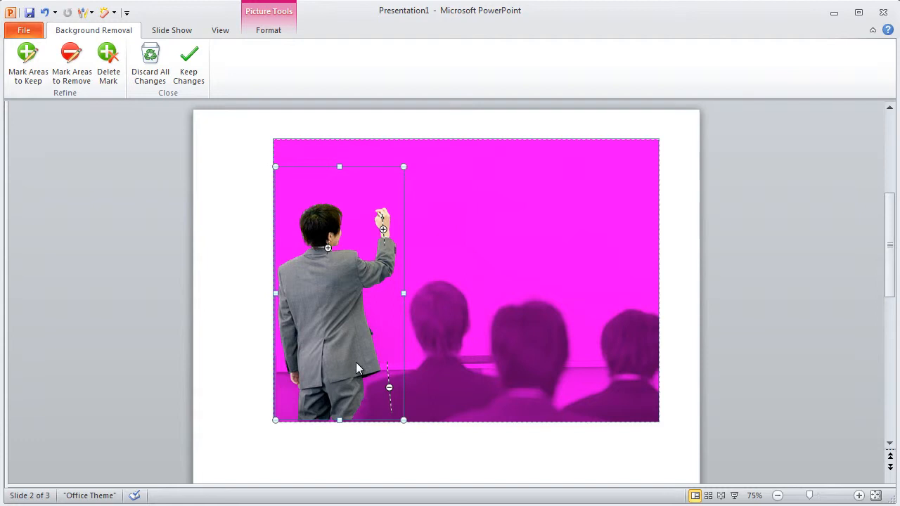
mouse_move(443, 363)
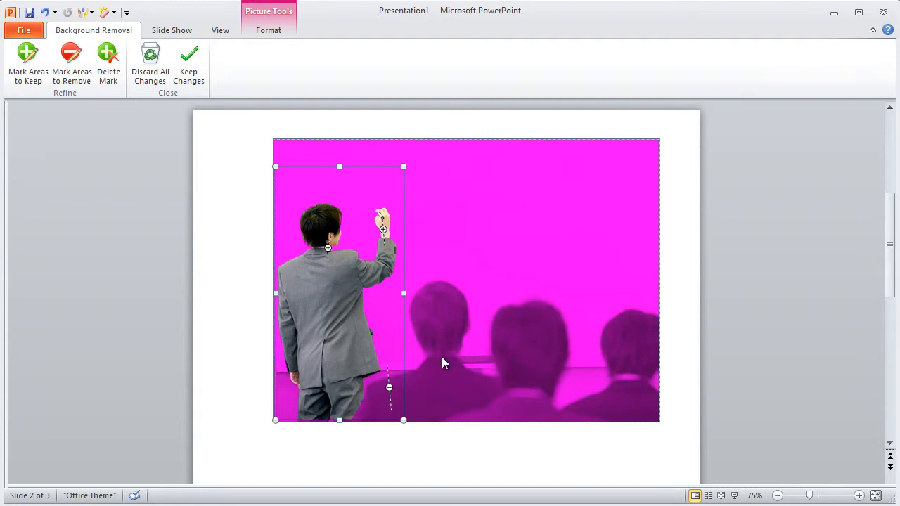
mouse_move(266, 260)
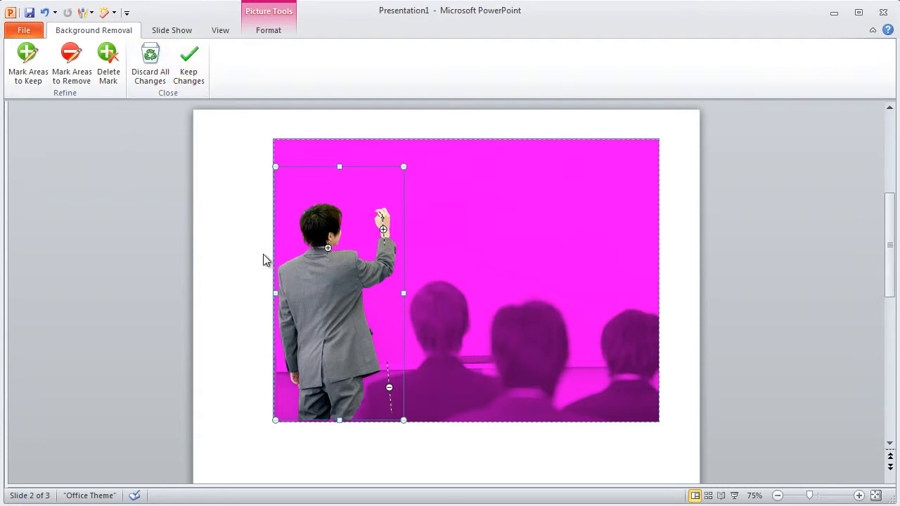
left_click(189, 64)
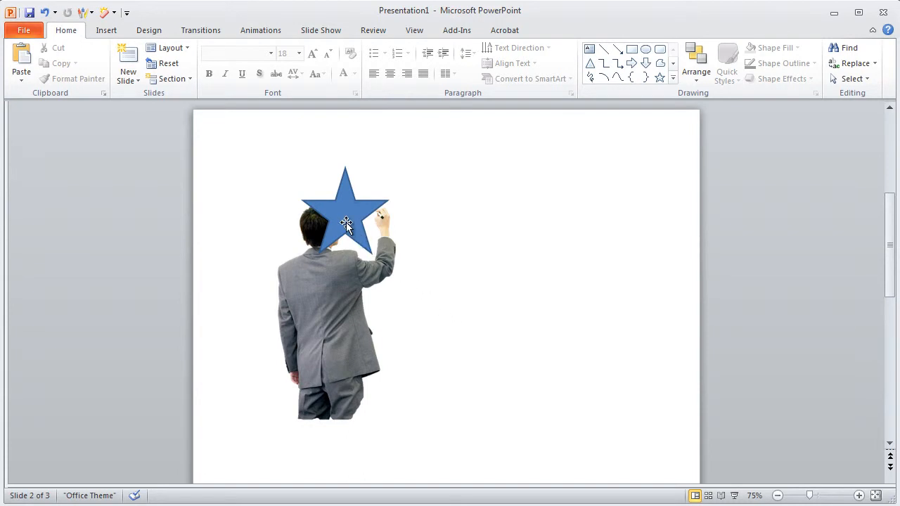
Send the blue star to back behind the presenter and deselect it.
left_click(345, 211)
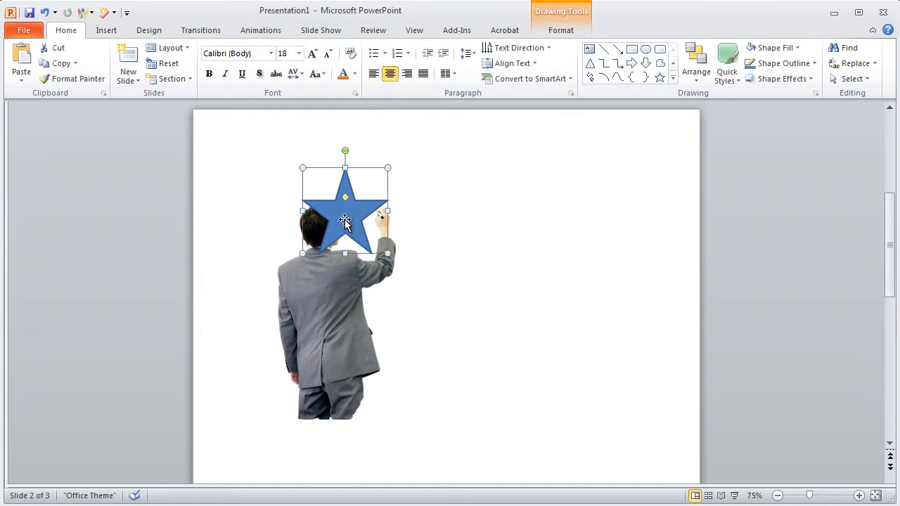
right_click(345, 222)
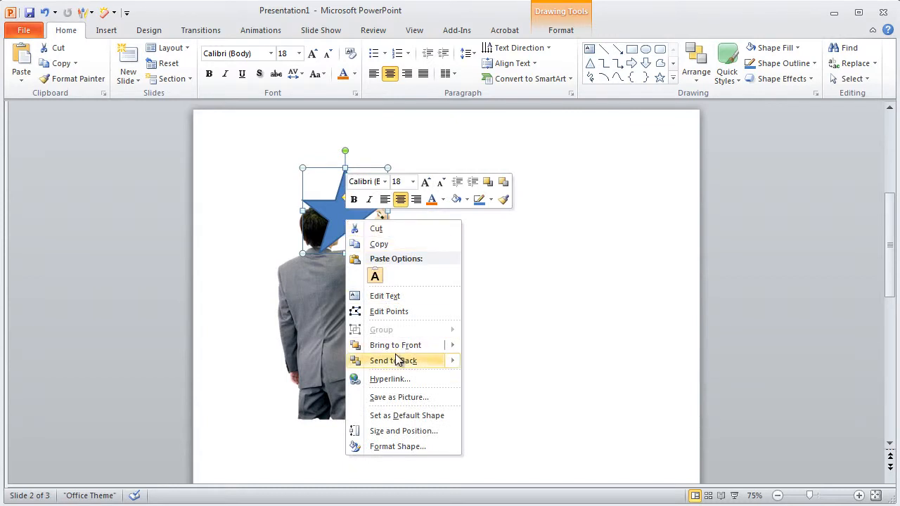
left_click(393, 361)
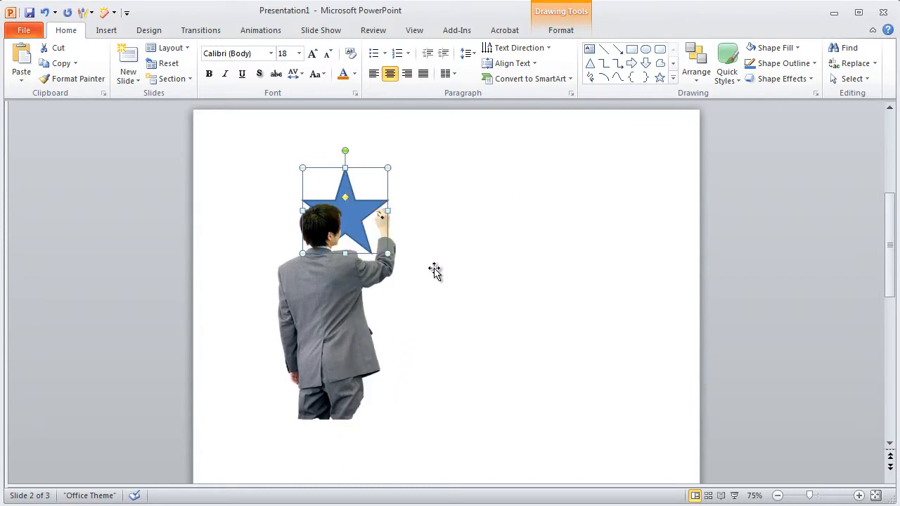
left_click(258, 293)
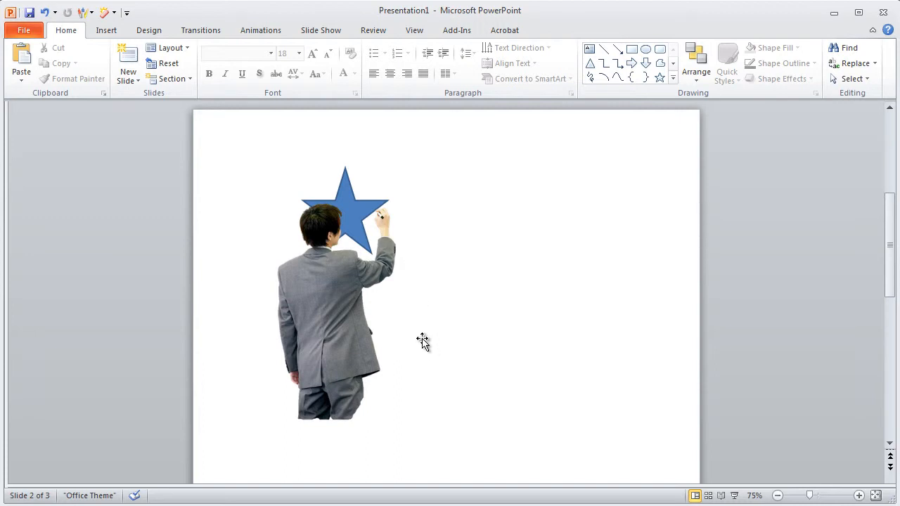
mouse_move(417, 341)
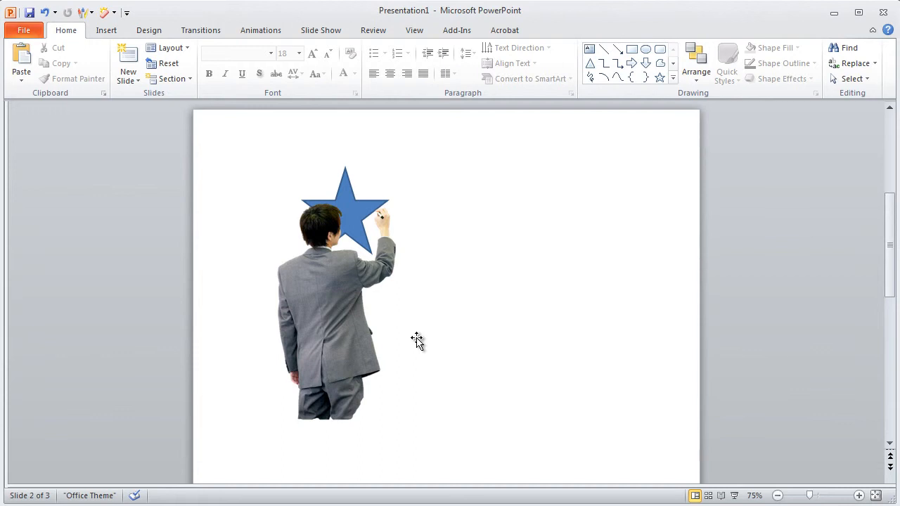
mouse_move(474, 377)
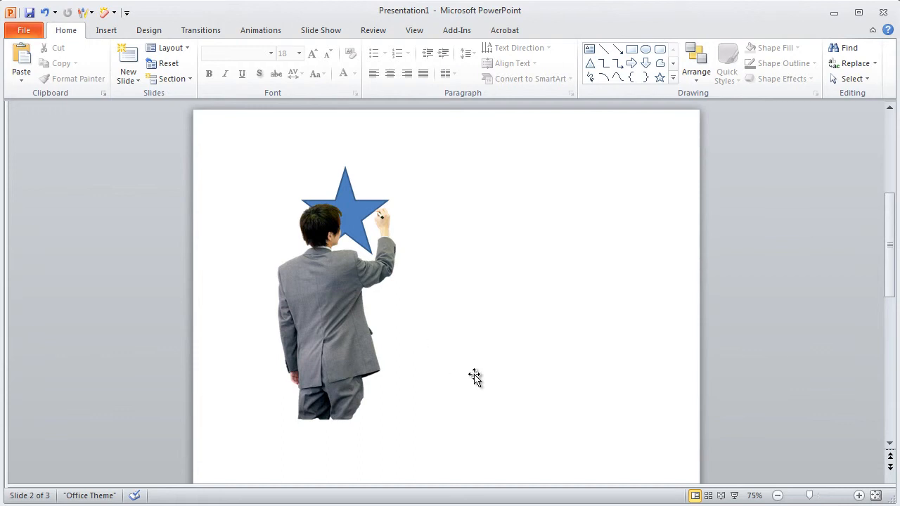